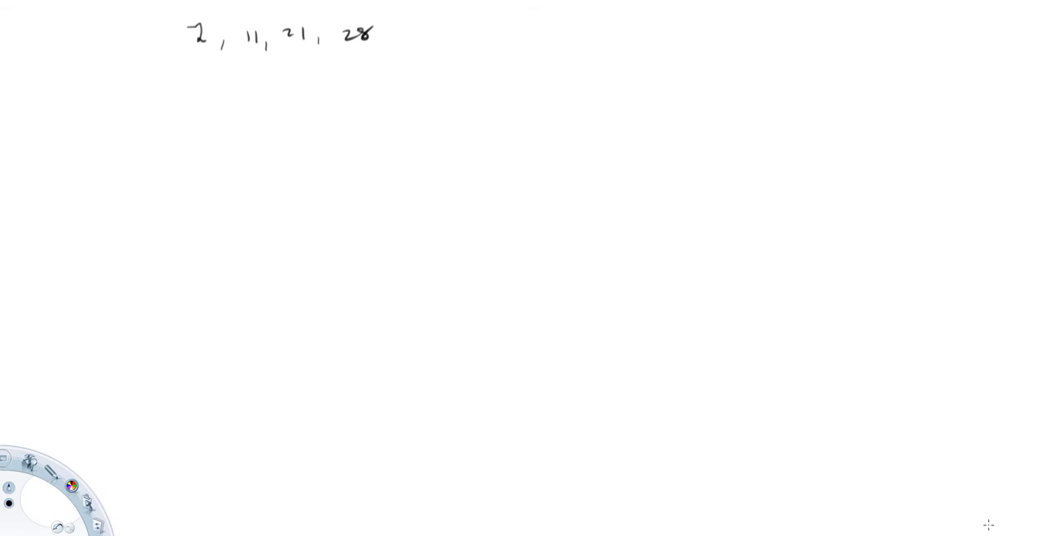
mouse_move(544, 24)
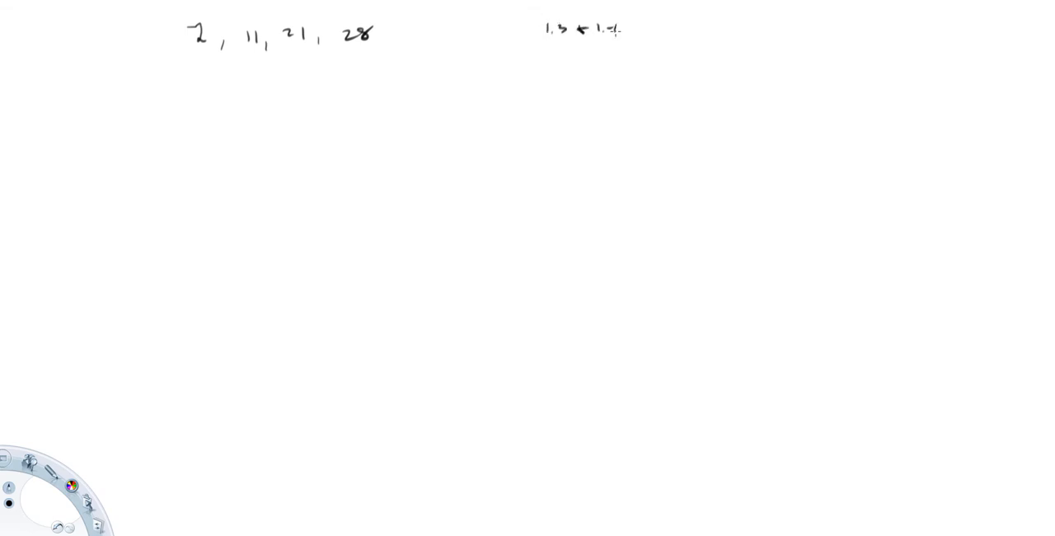
Underline '7, 11, 21, 28' and write the note '1.3 < 1.4' at top right.
left_click_drag(180, 56, 382, 51)
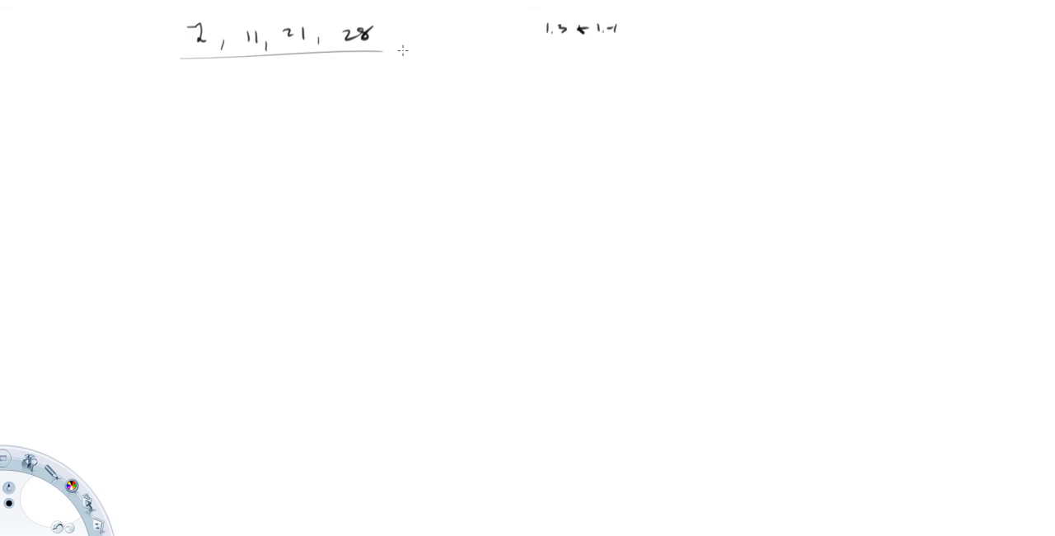
mouse_move(191, 130)
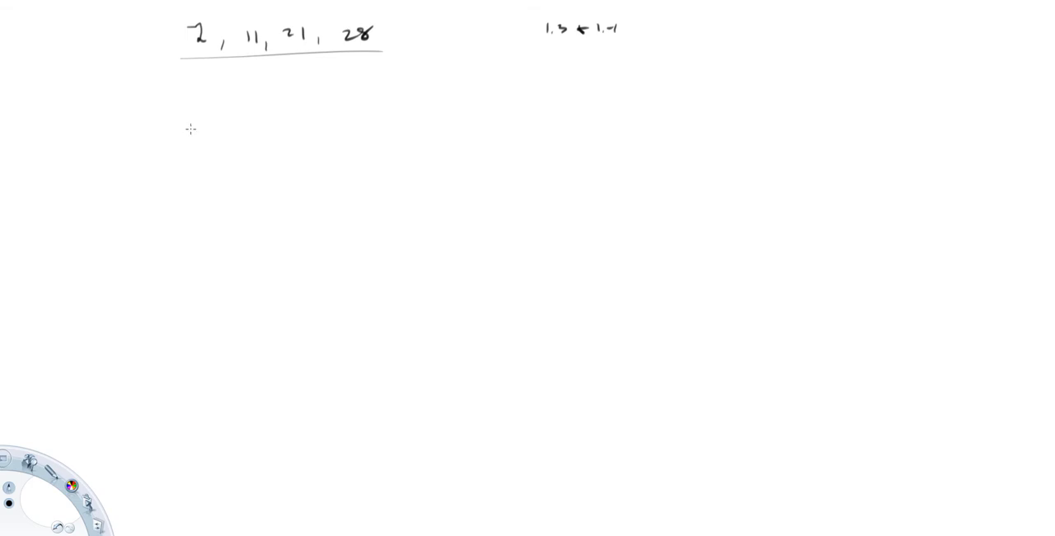
mouse_move(201, 135)
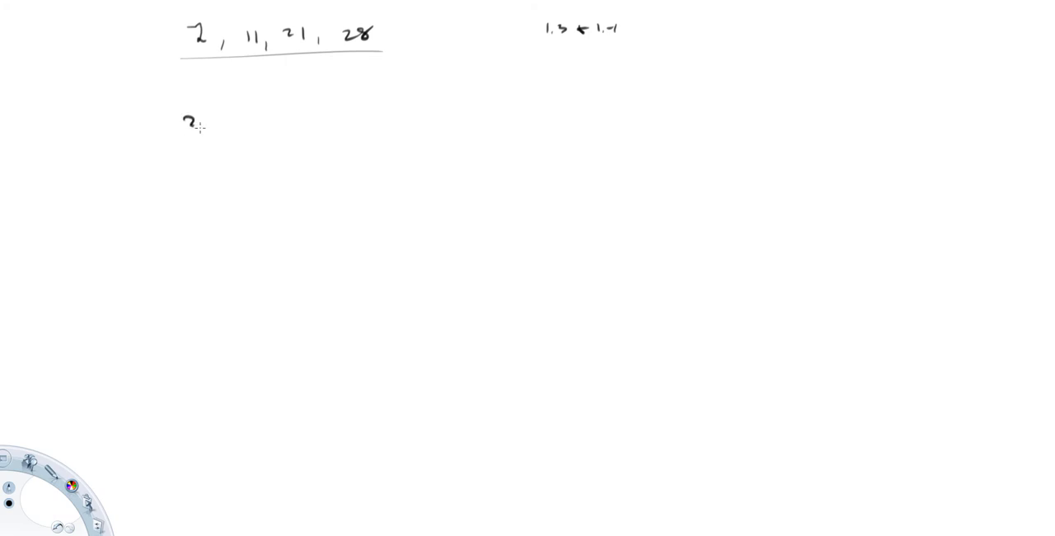
Write '33,725 S' and '725 B' in a loop with '24 per year' circled, then box-select the notes.
left_click_drag(189, 123, 288, 123)
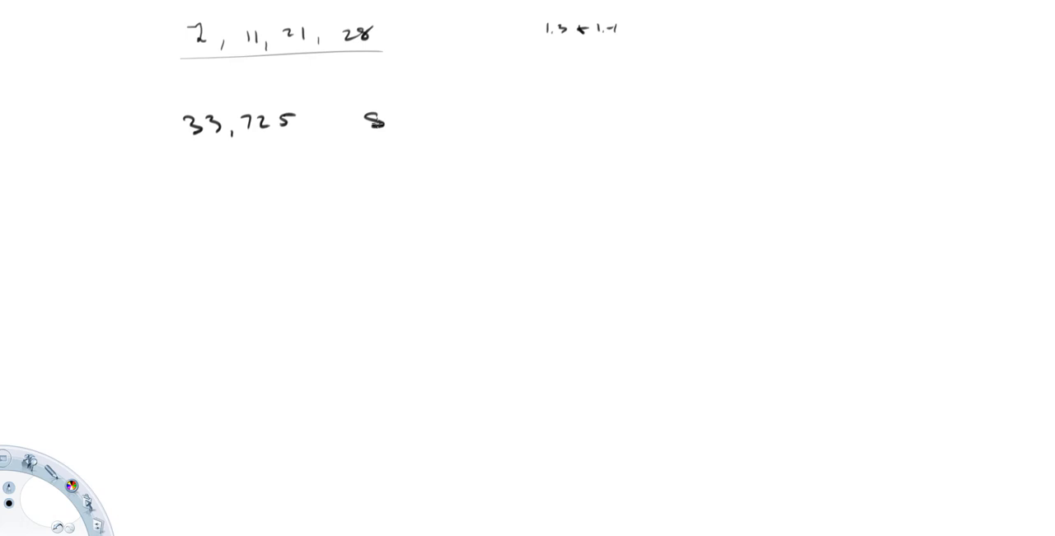
mouse_move(626, 116)
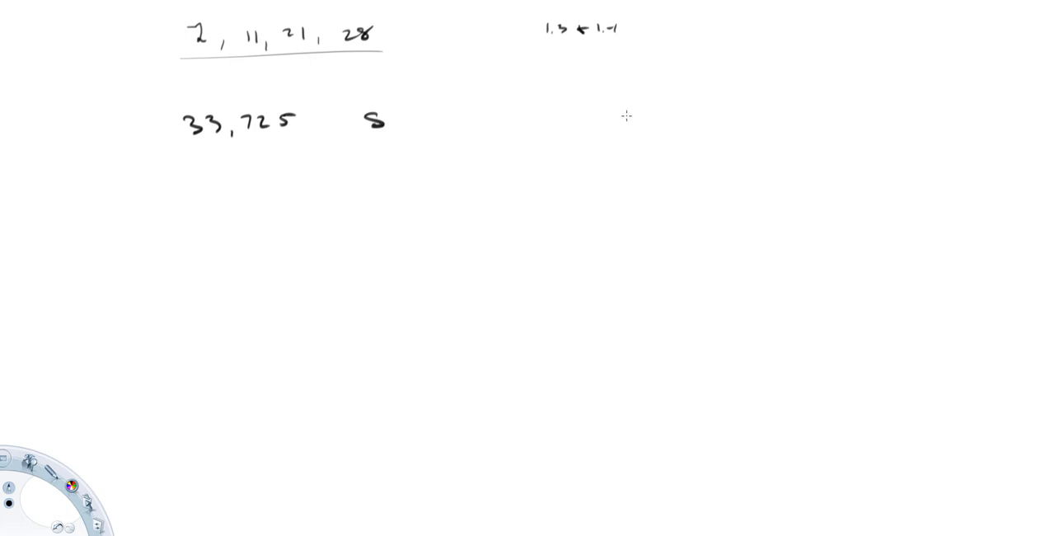
left_click_drag(614, 114, 725, 115)
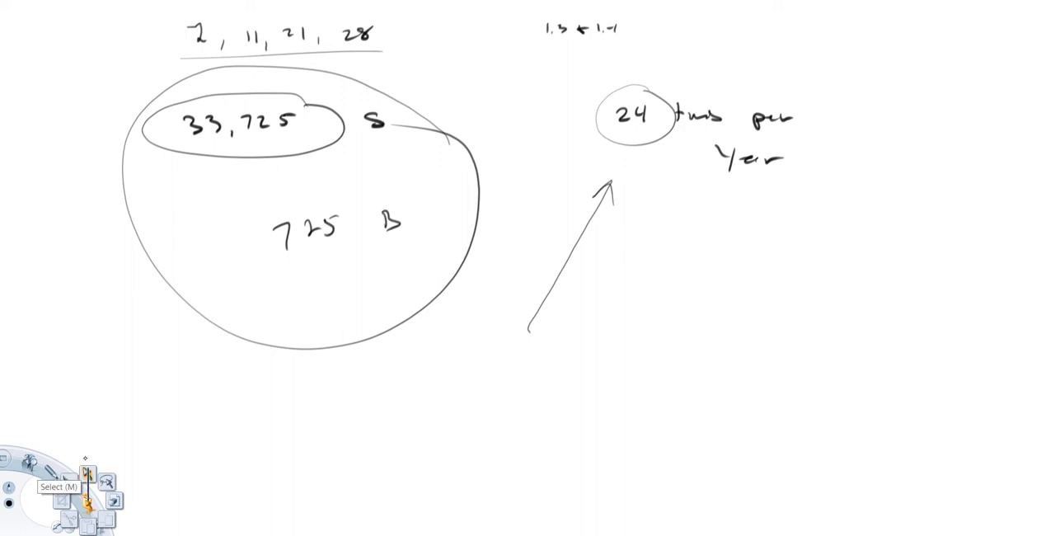
left_click_drag(76, 73, 849, 441)
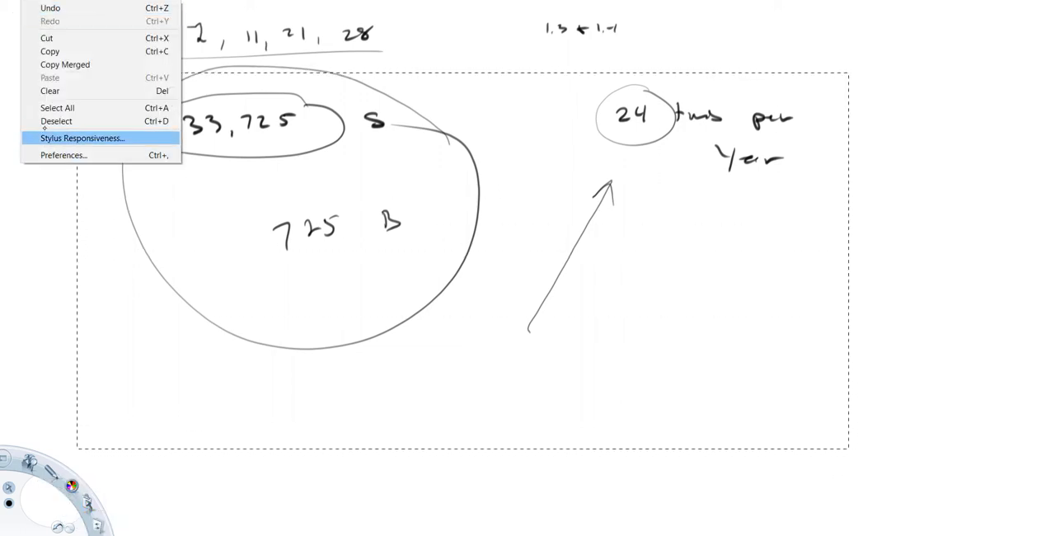
Delete the selected working notes, leaving the underlined list and '1.3 < 1.4'.
left_click(49, 91)
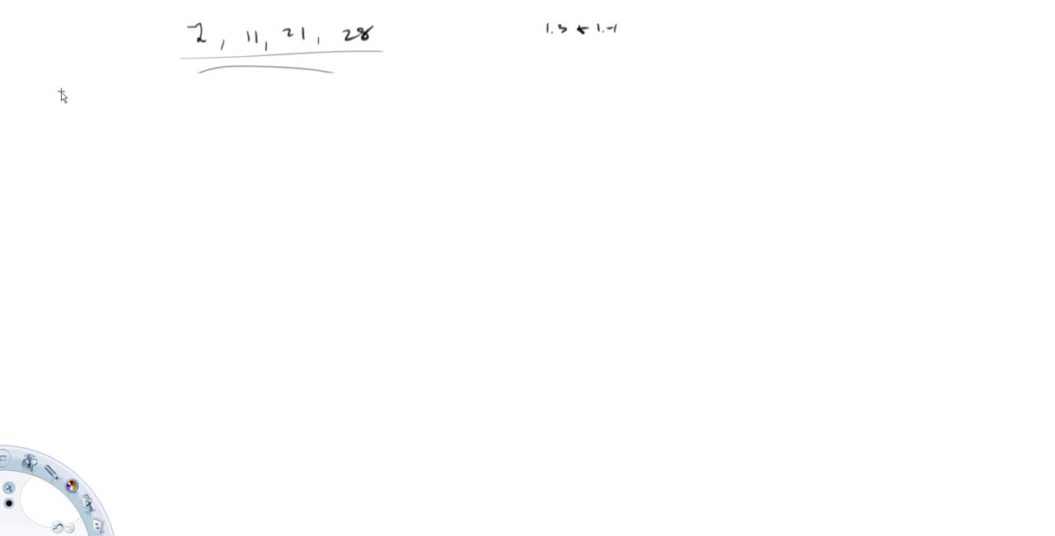
mouse_move(240, 128)
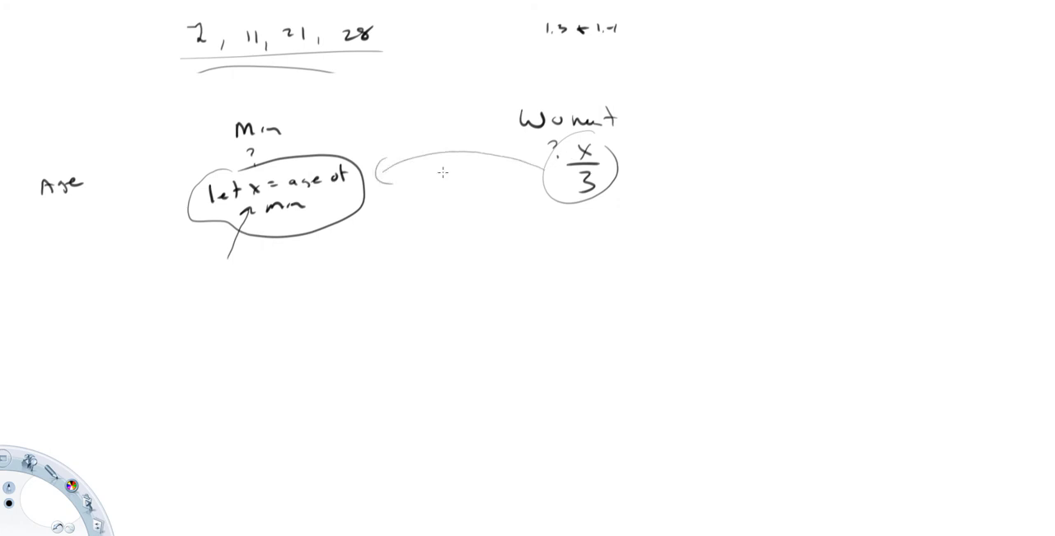
mouse_move(574, 237)
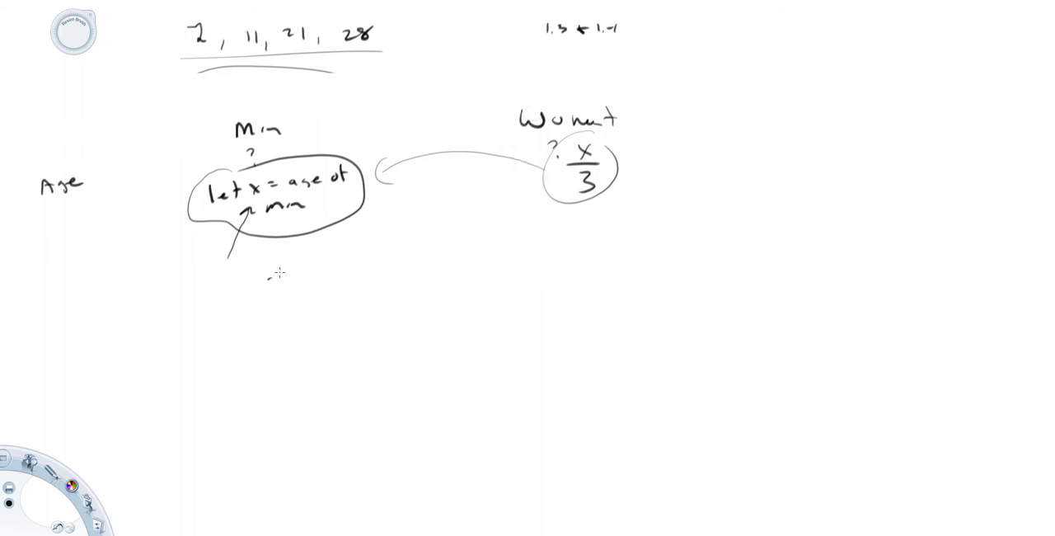
mouse_move(79, 449)
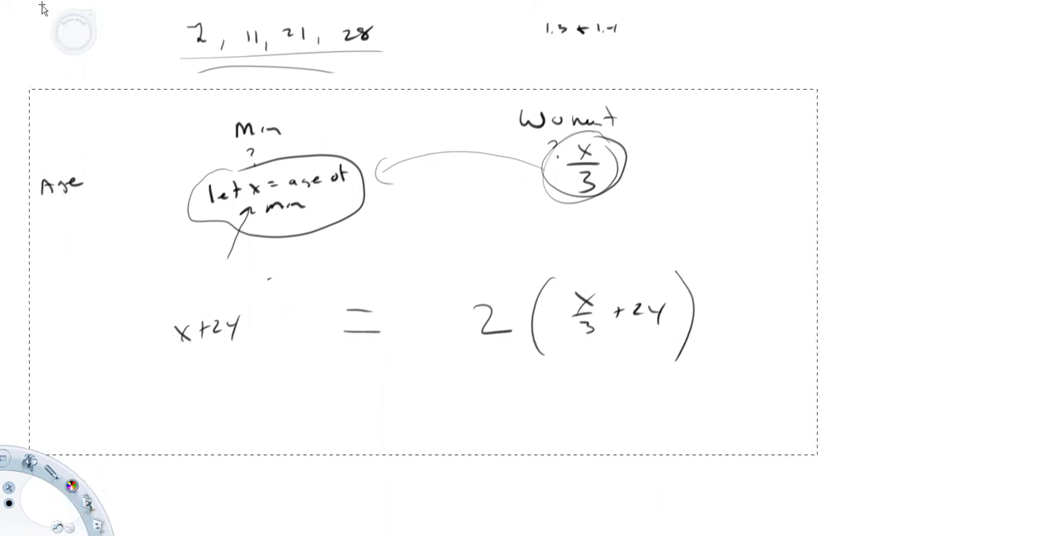
Delete the selected age-problem work, keeping only '7, 11, 21, 28' and '1.3 < 1.4'.
left_click(29, 90)
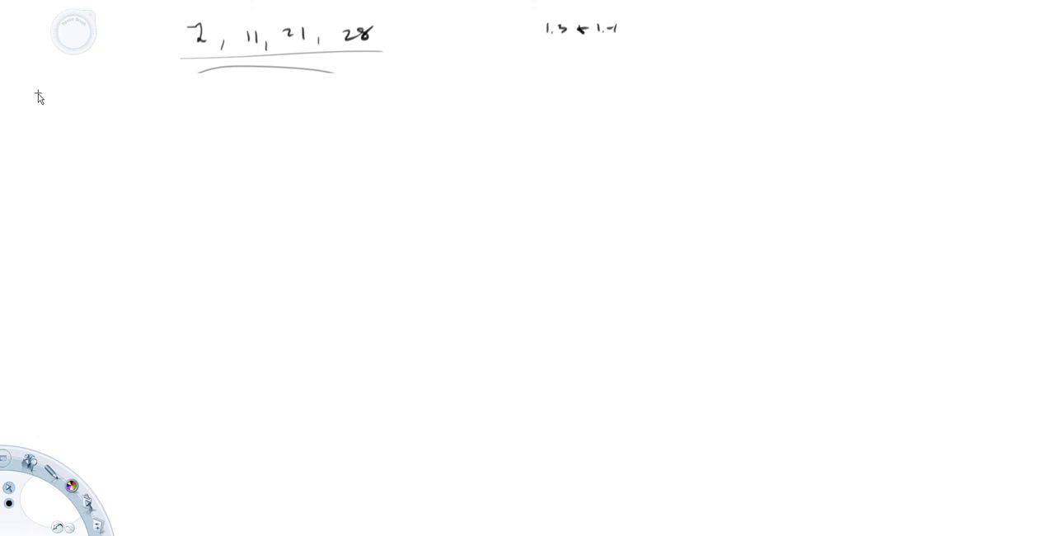
mouse_move(277, 131)
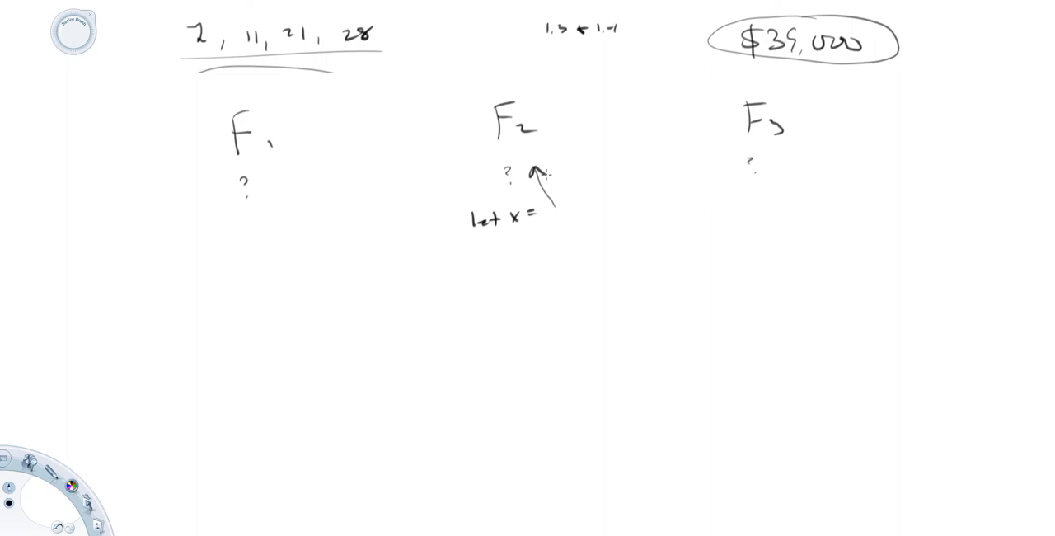
mouse_move(483, 257)
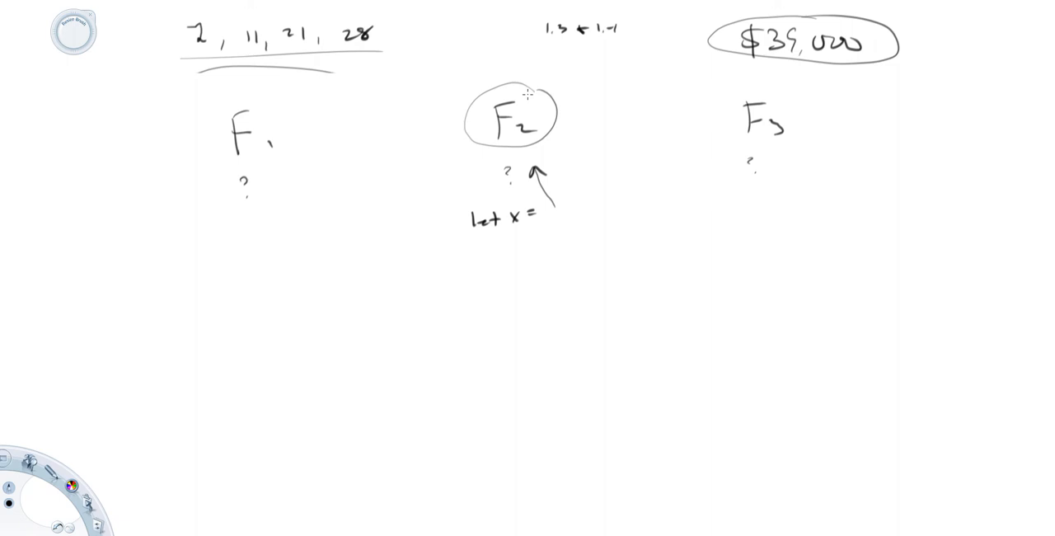
Add a question mark under F3 and circle the x in 'let x ='.
left_click(766, 163)
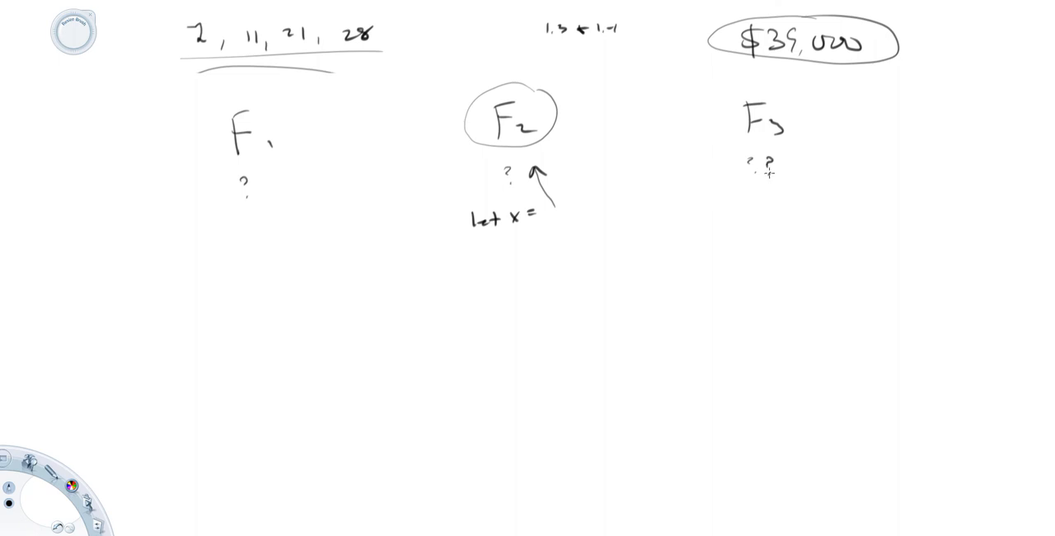
mouse_move(767, 173)
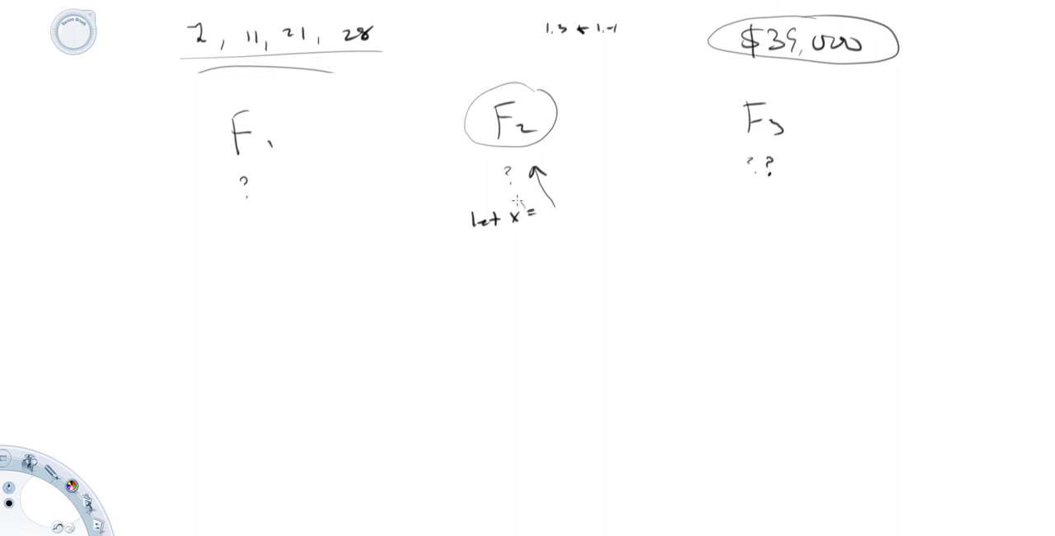
left_click_drag(507, 206, 519, 222)
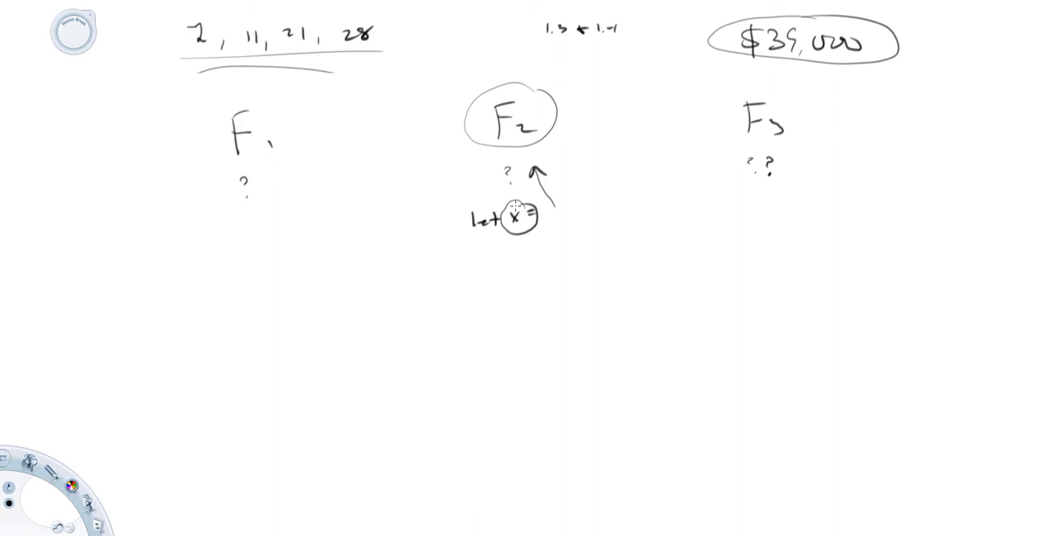